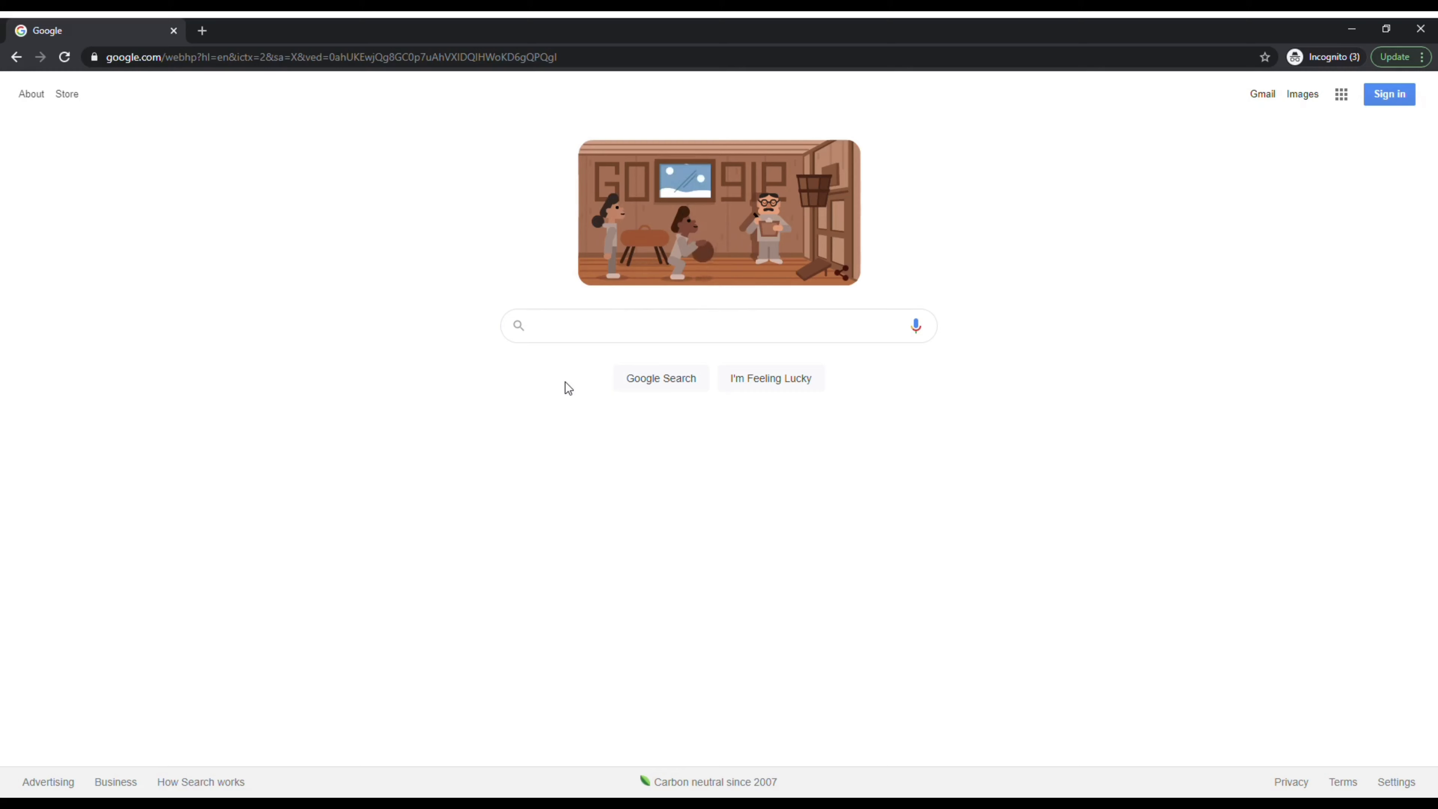
Search Google for Catholic Education Arizona and go to catholiceducationarizona.org from the results.
{"action": "type", "text": "Catholic Education Ar"}
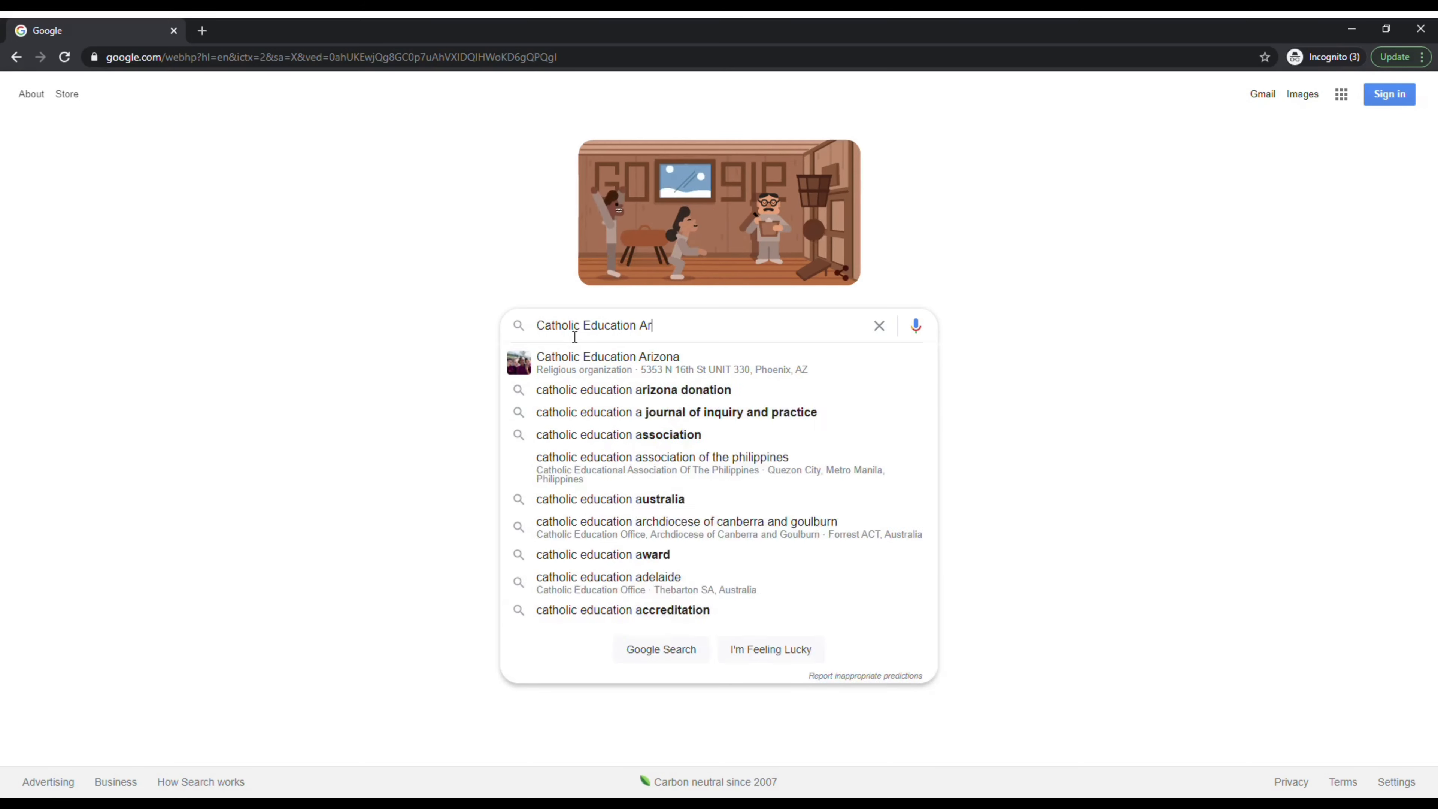
{"action": "left_click", "coordinate": [608, 357]}
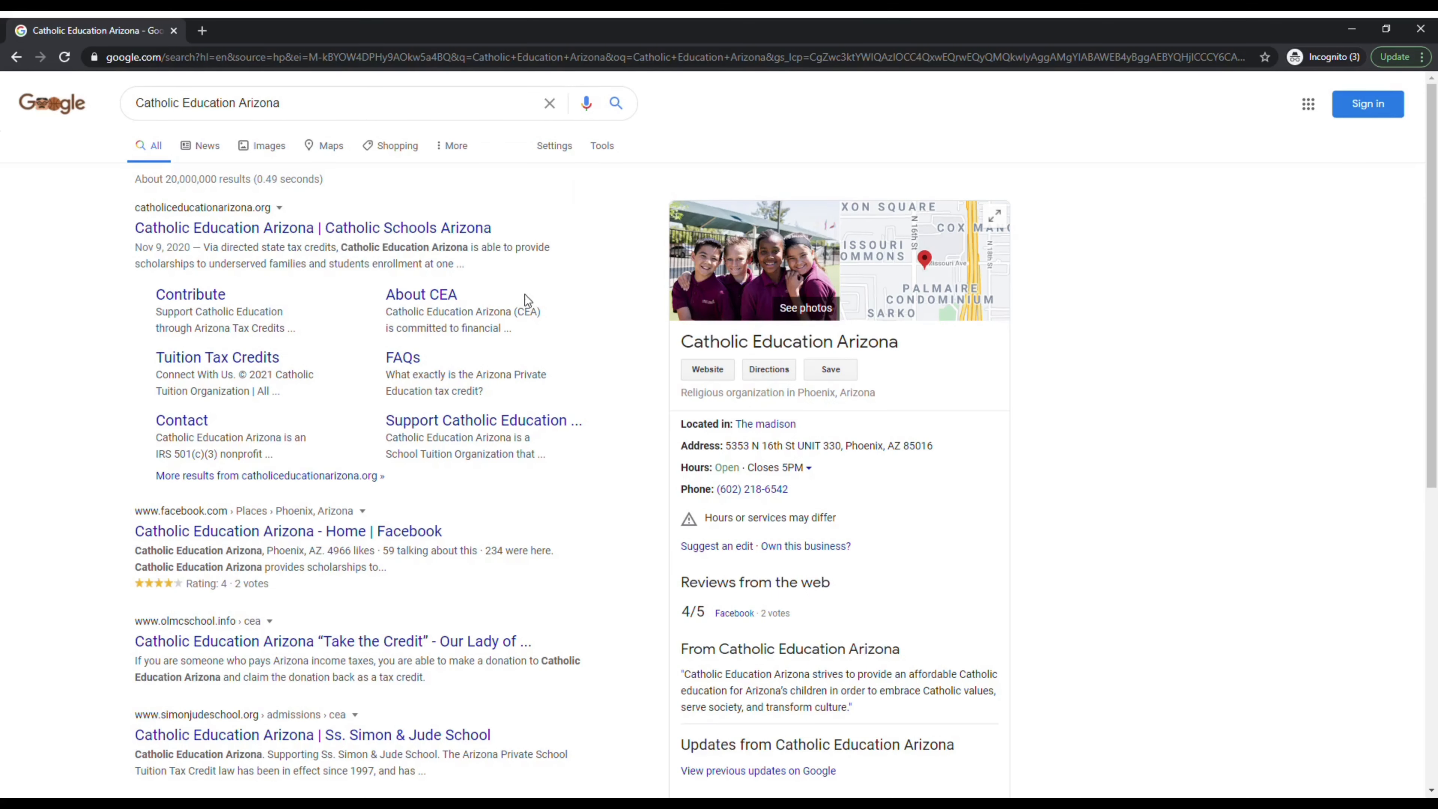
{"action": "left_click", "coordinate": [313, 228]}
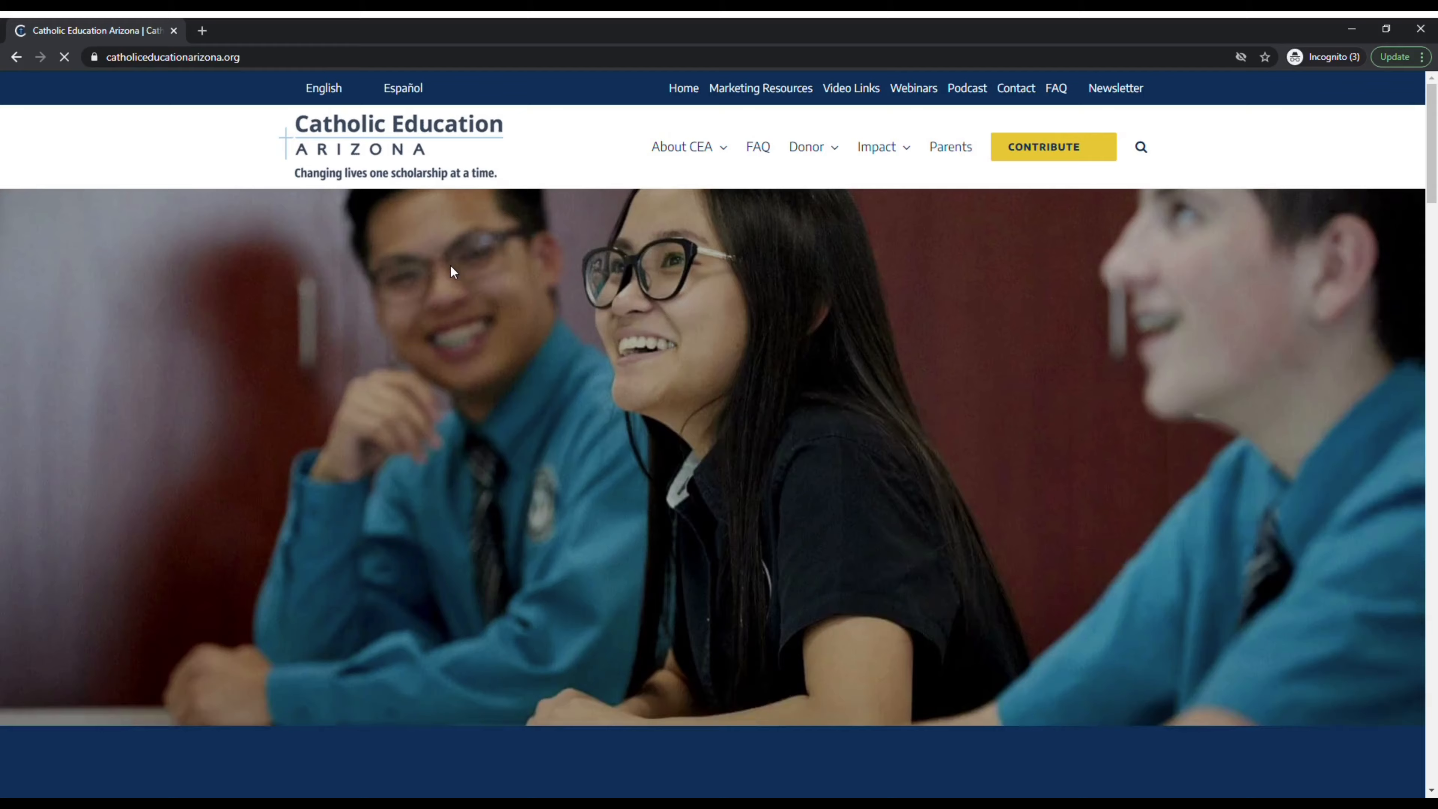
Go to the Contribute page and bring the Individuals and Corporations giving options into view.
{"action": "left_click", "coordinate": [682, 147]}
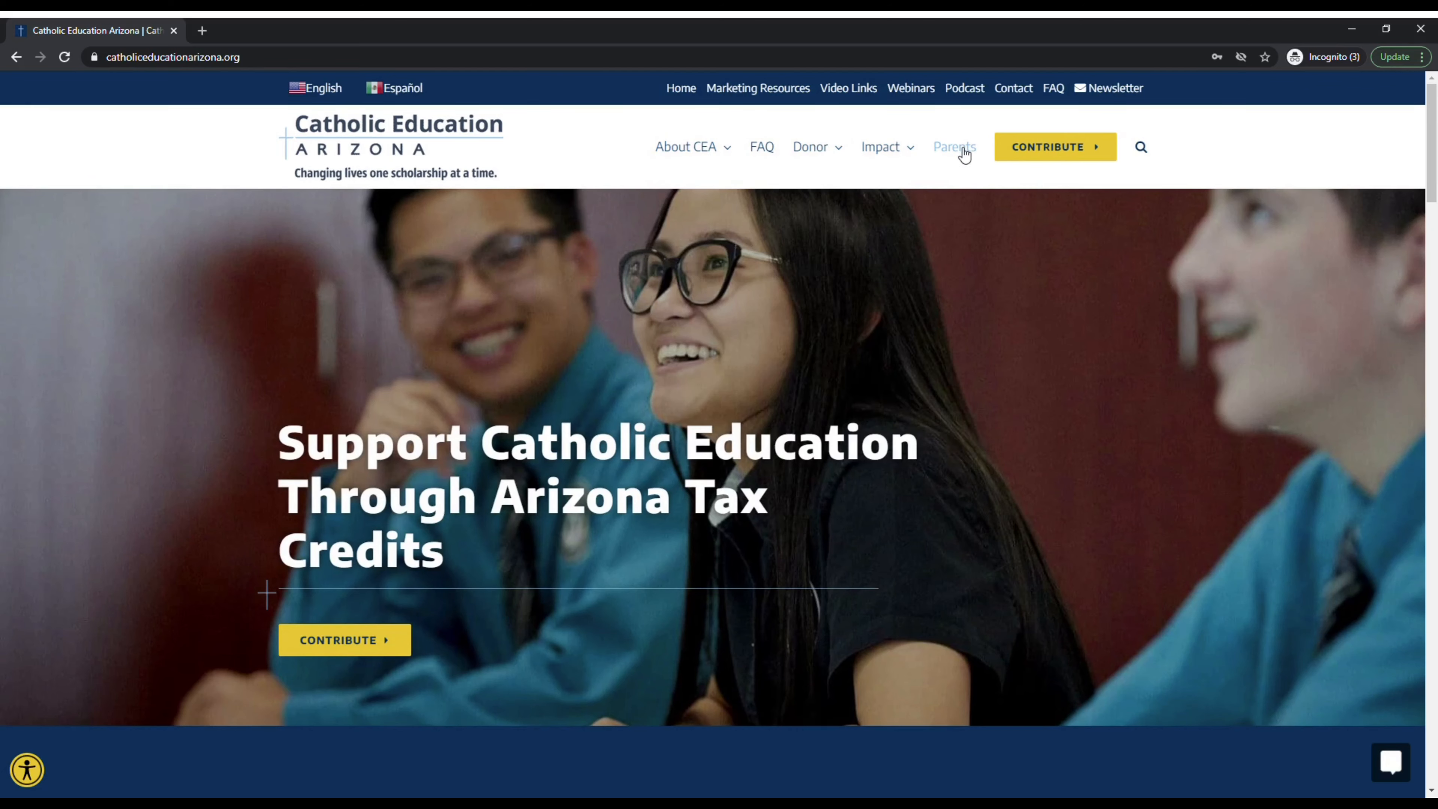
{"action": "left_click", "coordinate": [1054, 147]}
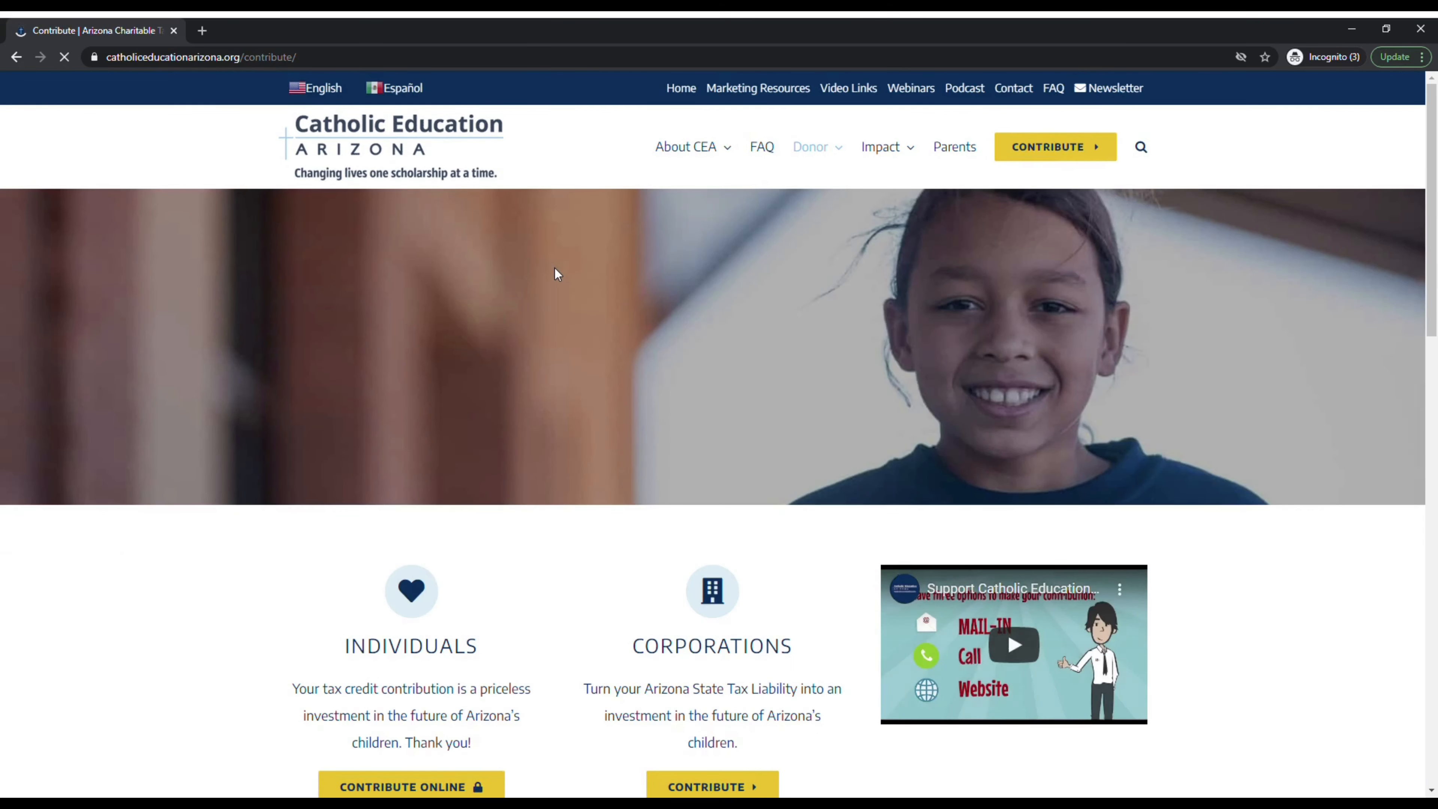
{"action": "scroll", "scroll_direction": "down", "scroll_amount": 3}
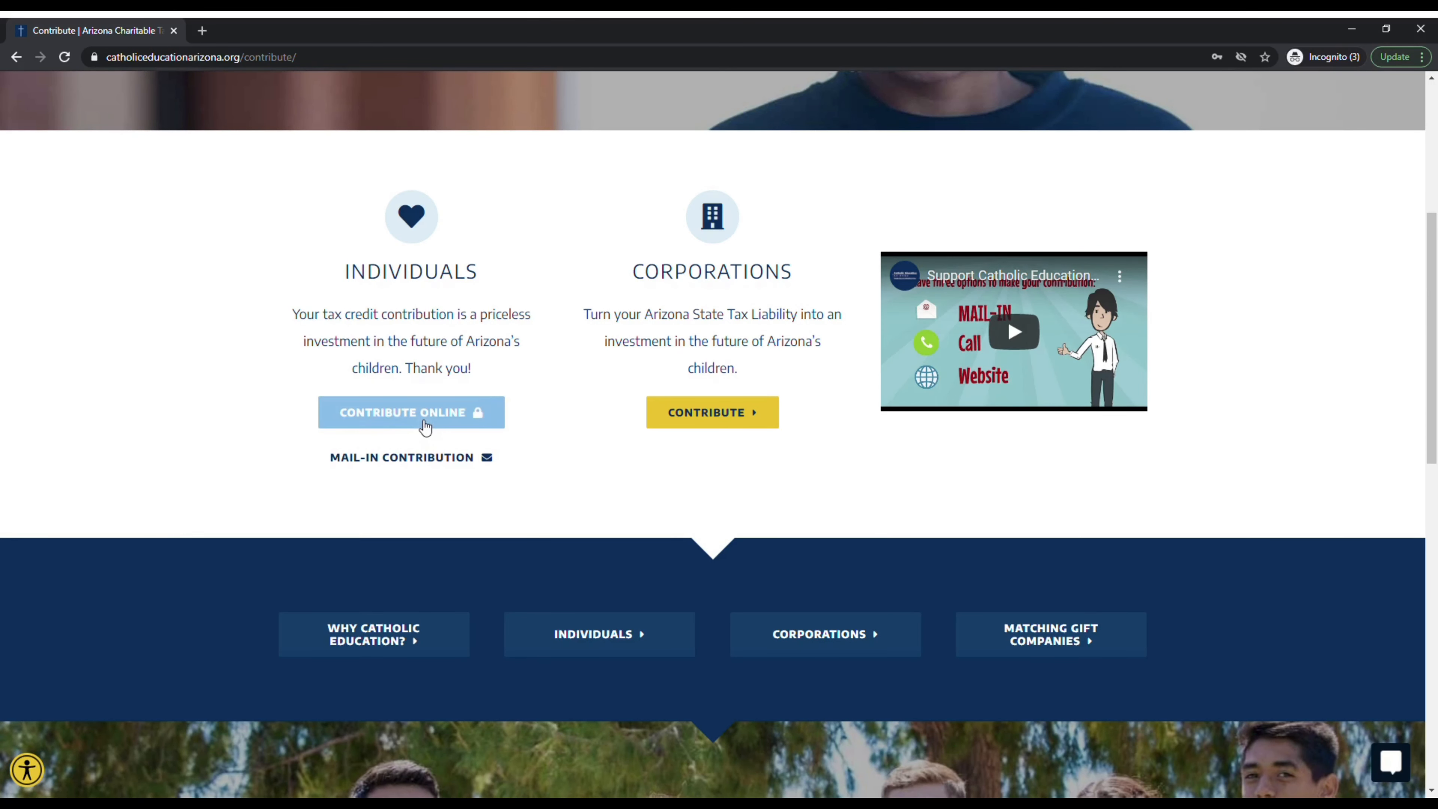
Start an individual online contribution as a guest and continue past the name and contact fields.
{"action": "left_click", "coordinate": [412, 412]}
{"action": "type", "text": "Mica"}
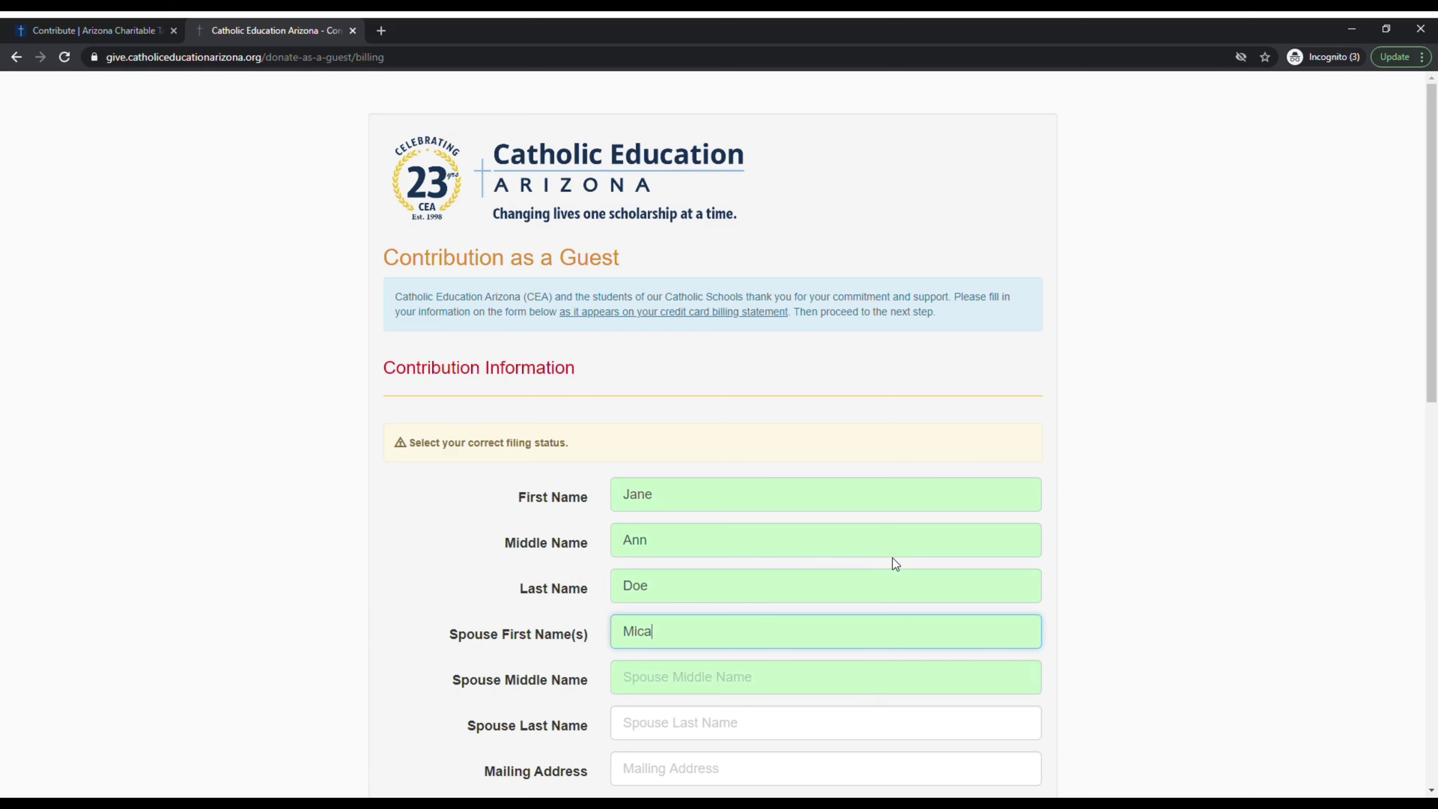
{"action": "left_click", "coordinate": [698, 655]}
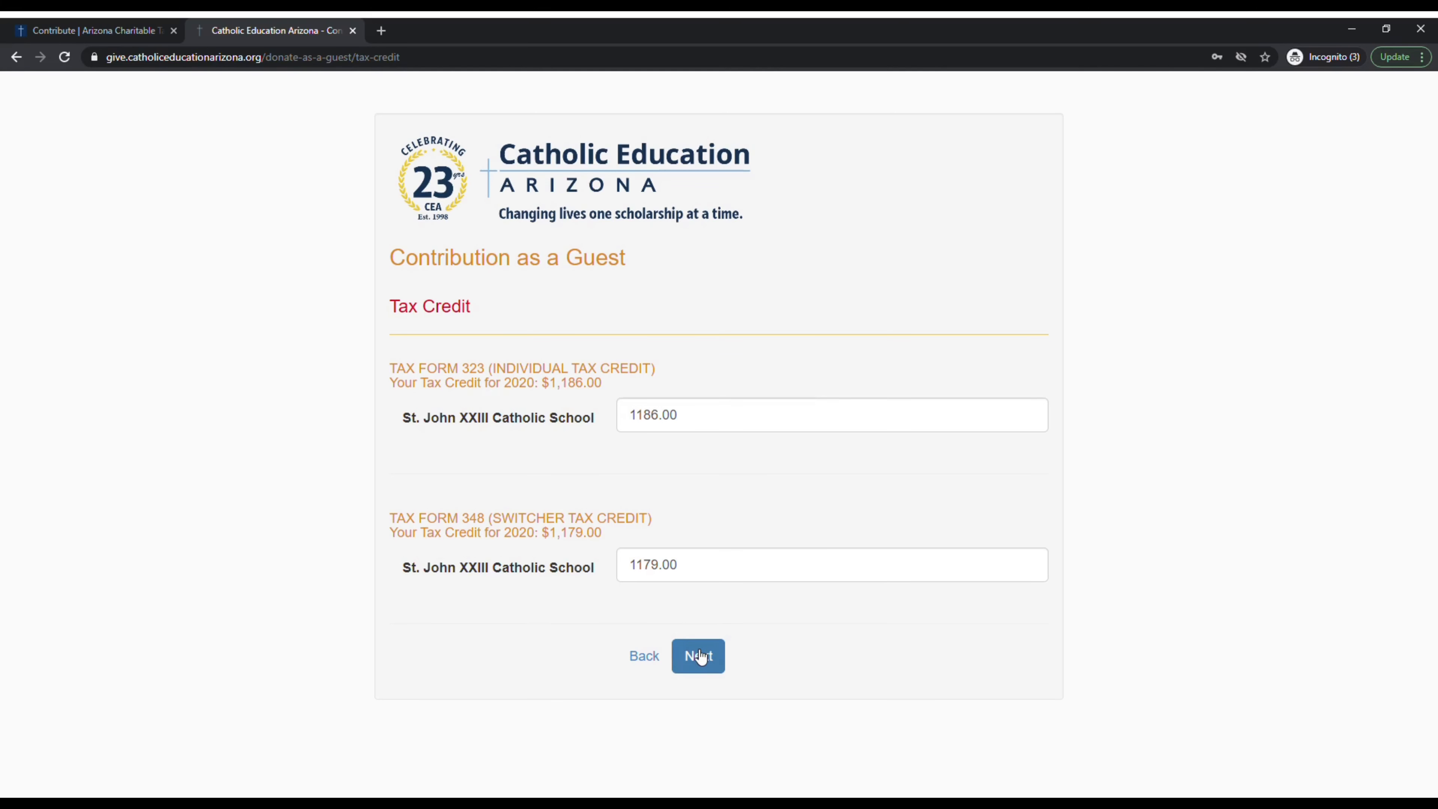
Continue from the tax-credit amounts to the payment step showing the $2,365.00 total.
{"action": "left_click", "coordinate": [698, 656]}
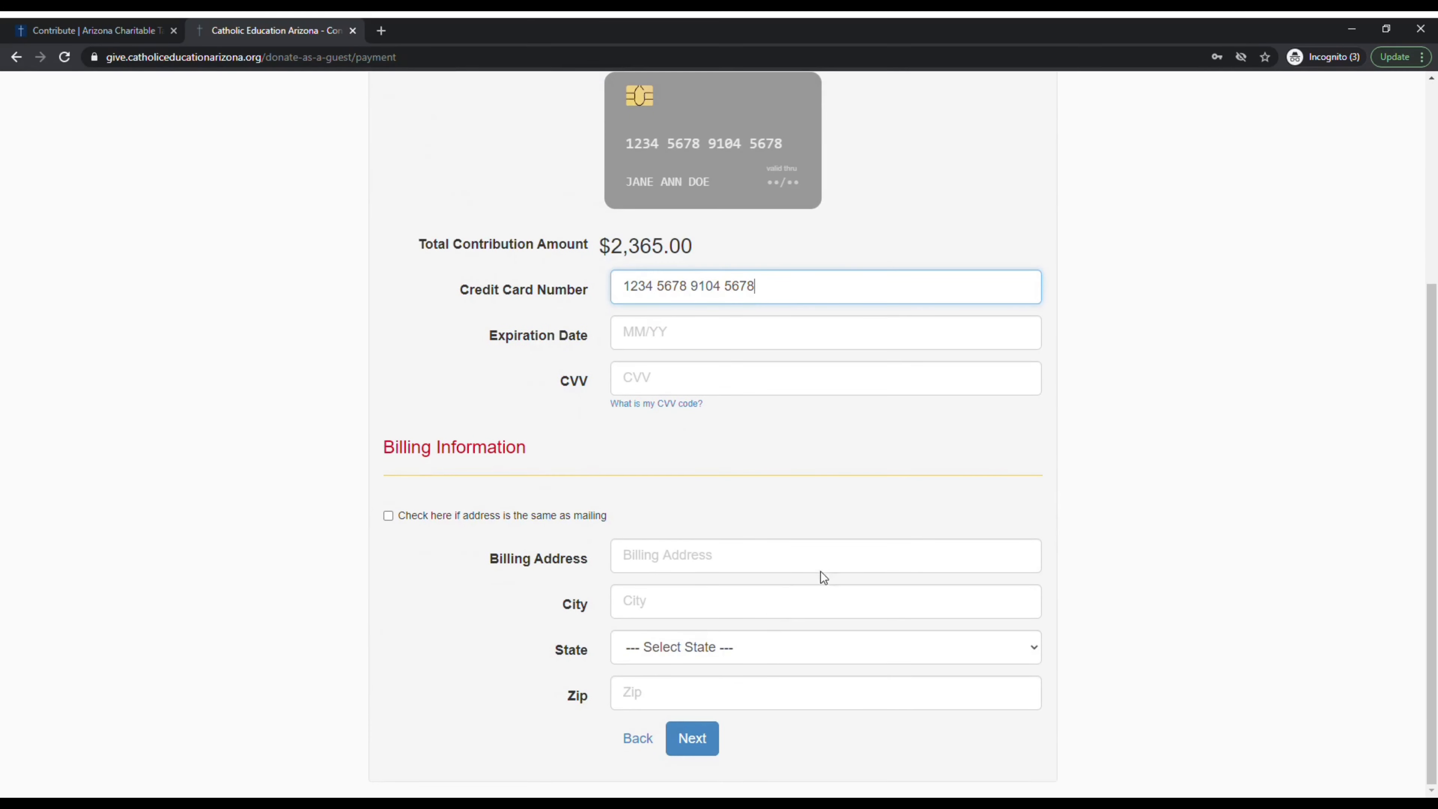